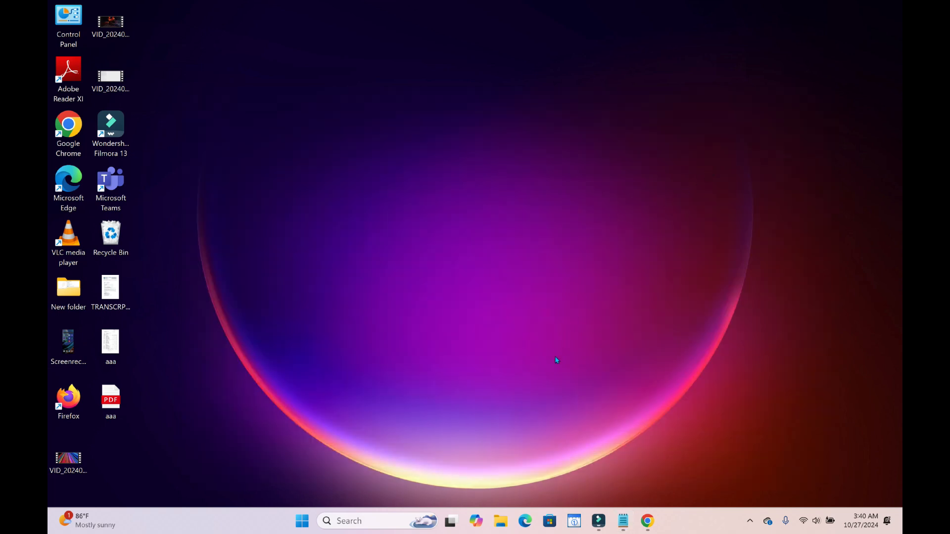
- Launch Google Chrome from its desktop shortcut
click(647, 521)
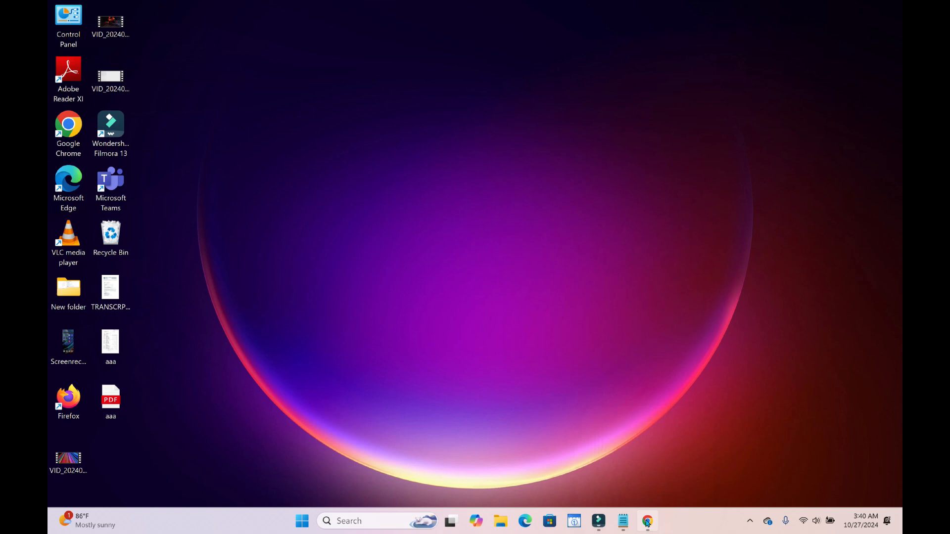
click(648, 521)
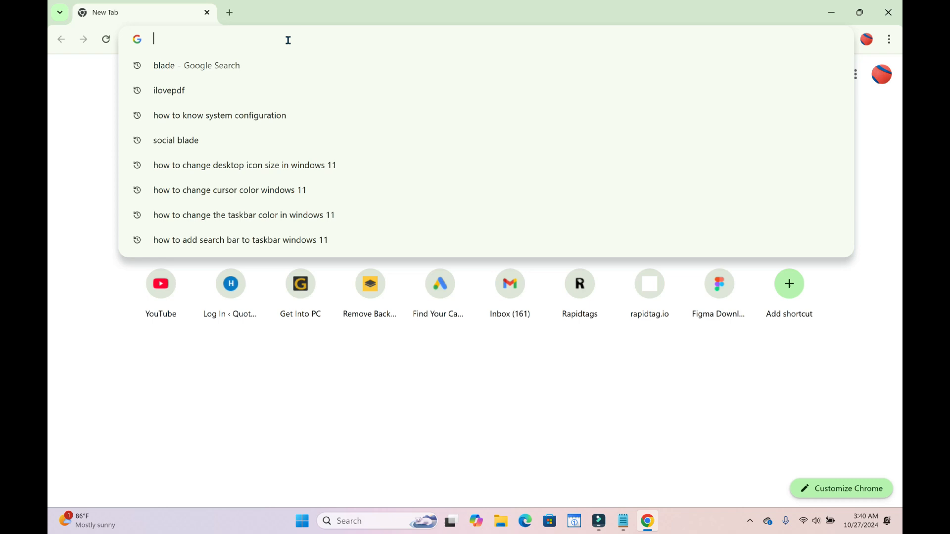
- Search 'blade', switch to Images, and preview the Deadpool & Wolverine Blade picture
text(blade)
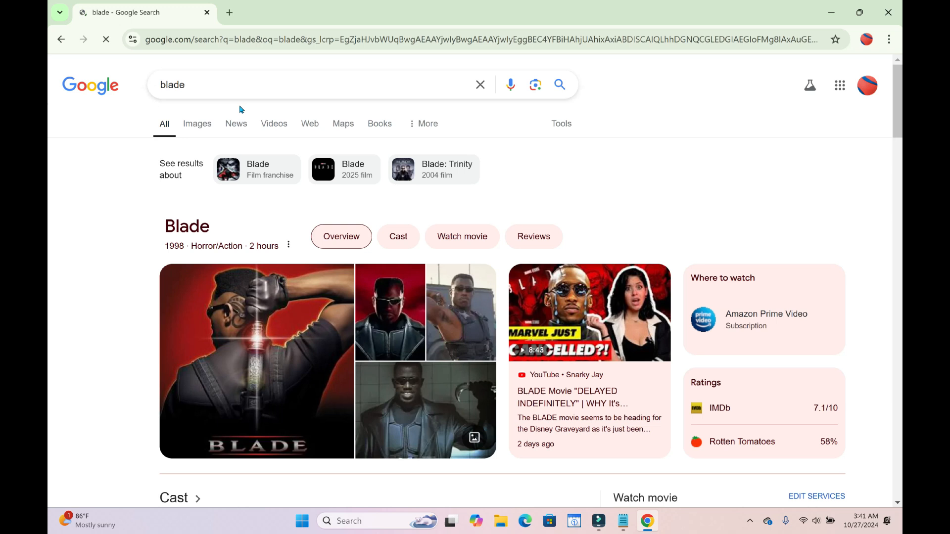
click(196, 124)
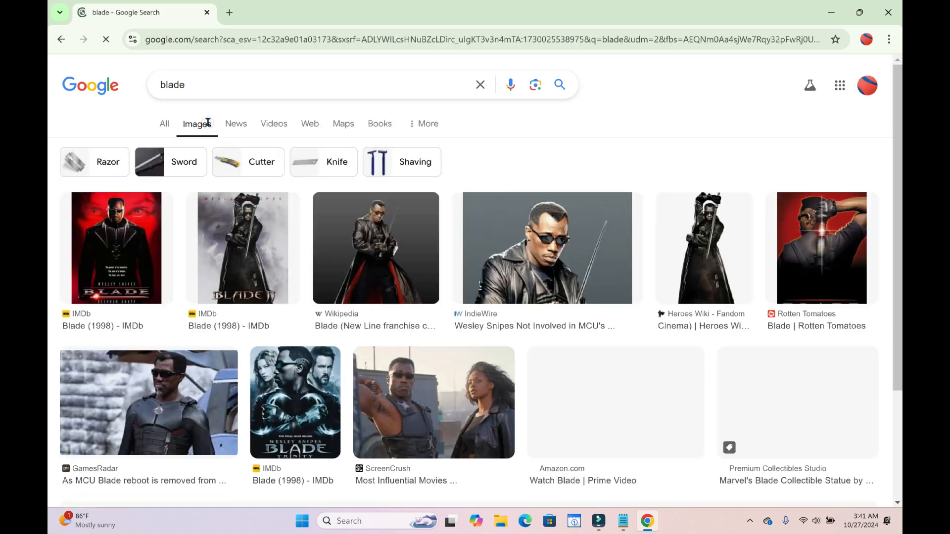
scroll(down, 3)
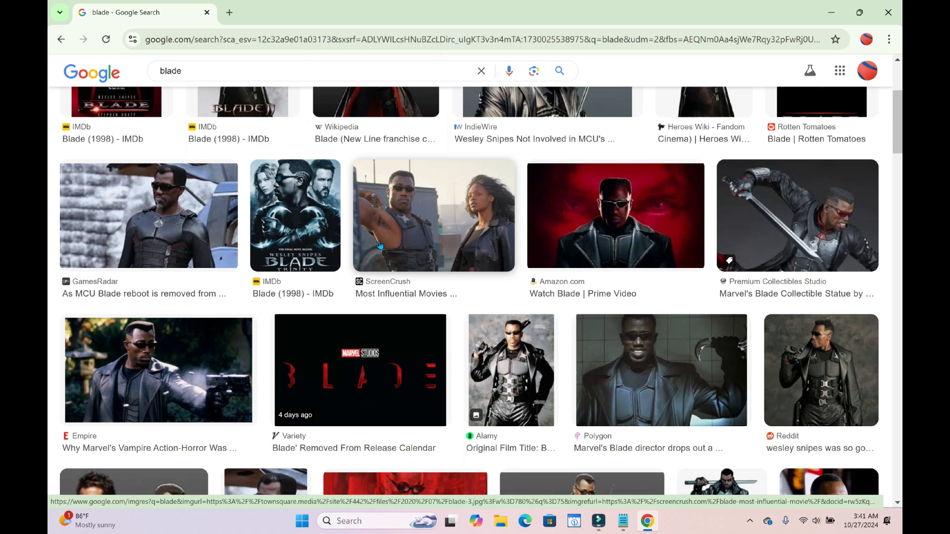
scroll(down, 3)
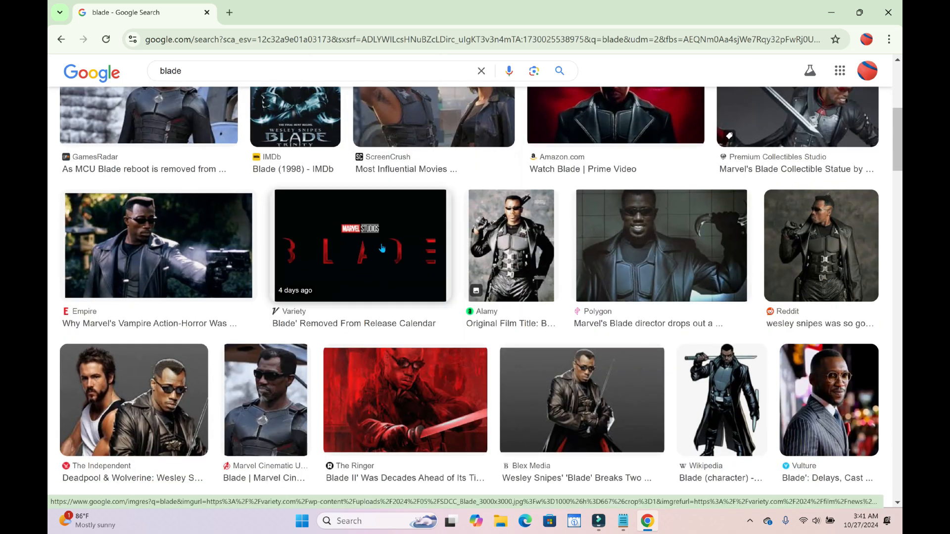
click(133, 400)
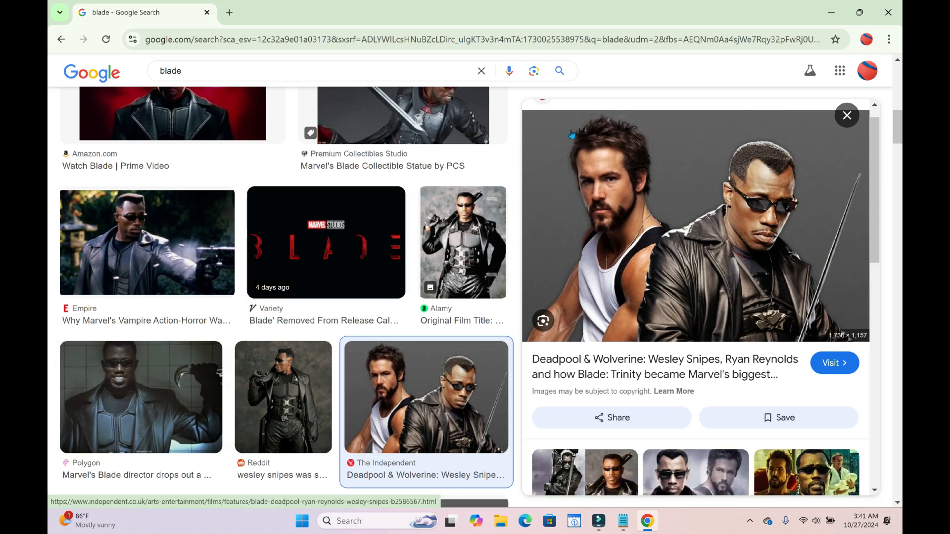
- Cancel saving the AVIF image and preview Ranker's Blade: Trinity picture instead
scroll(down, 3)
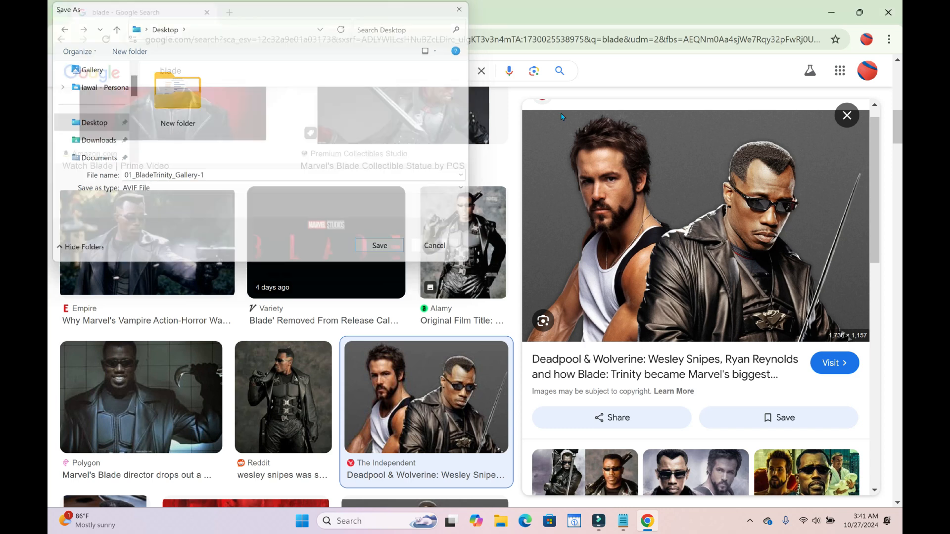
click(434, 246)
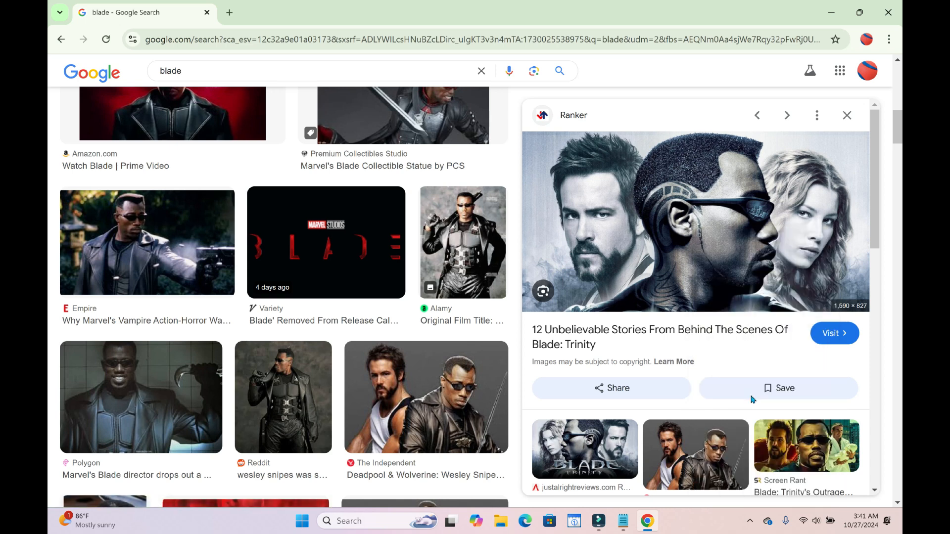
- Save the Blade: Trinity picture to the Desktop as a JPEG
click(777, 388)
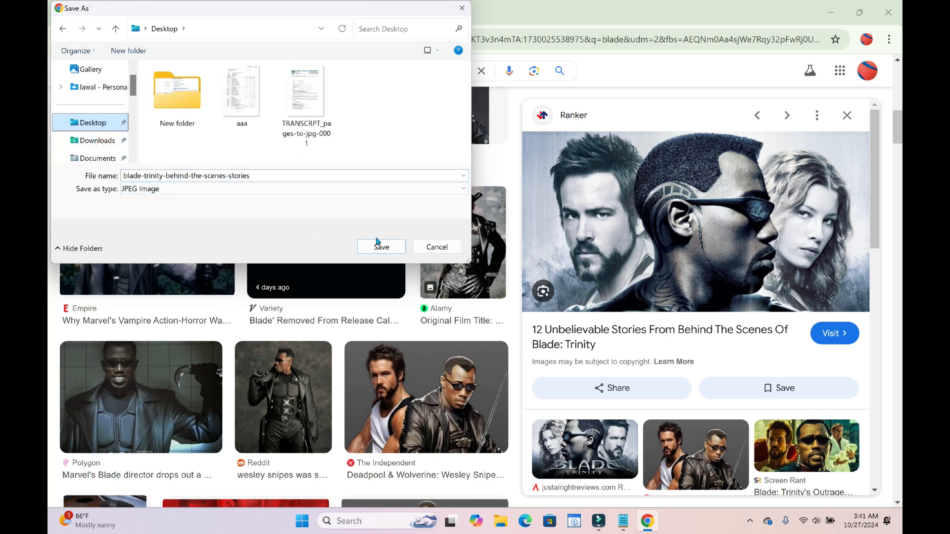
click(381, 247)
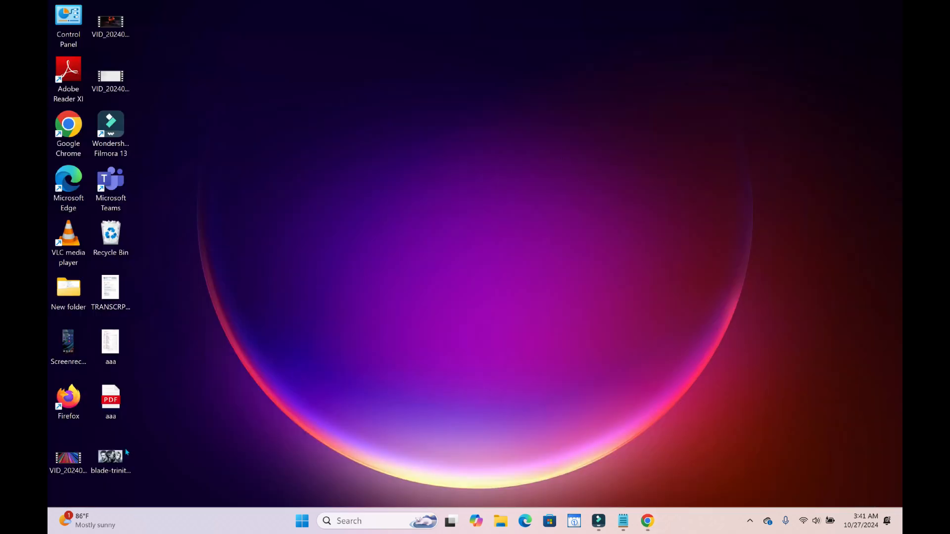
- Set the downloaded Blade: Trinity image file as the desktop background
click(111, 457)
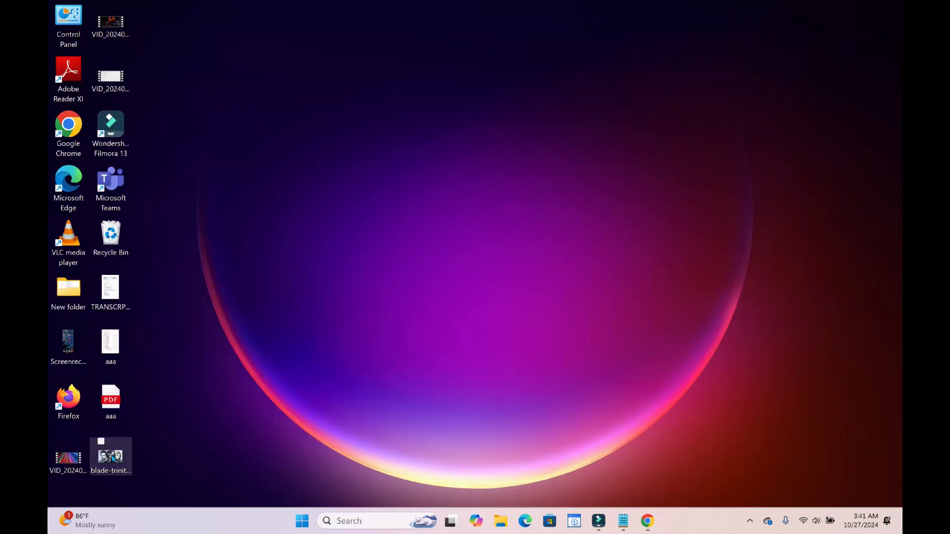
right_click(110, 455)
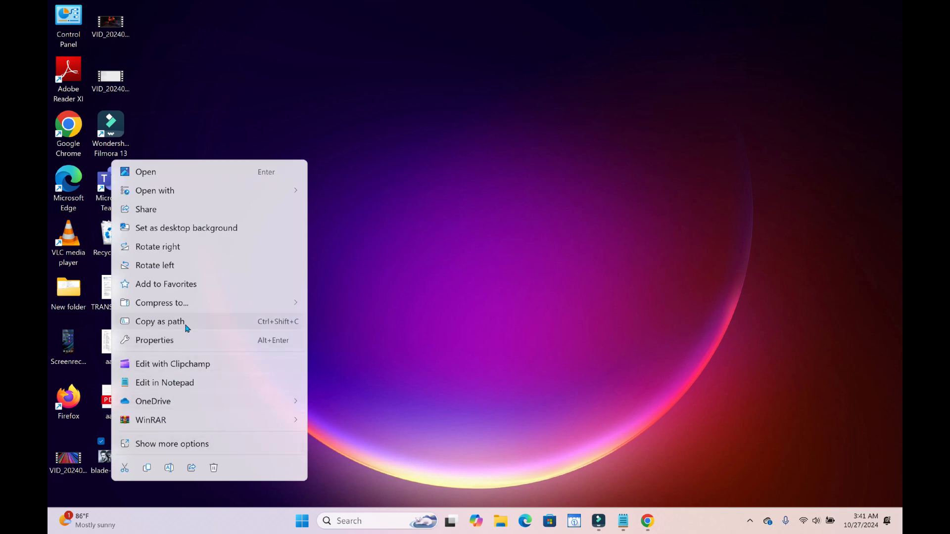
mouse_move(210, 230)
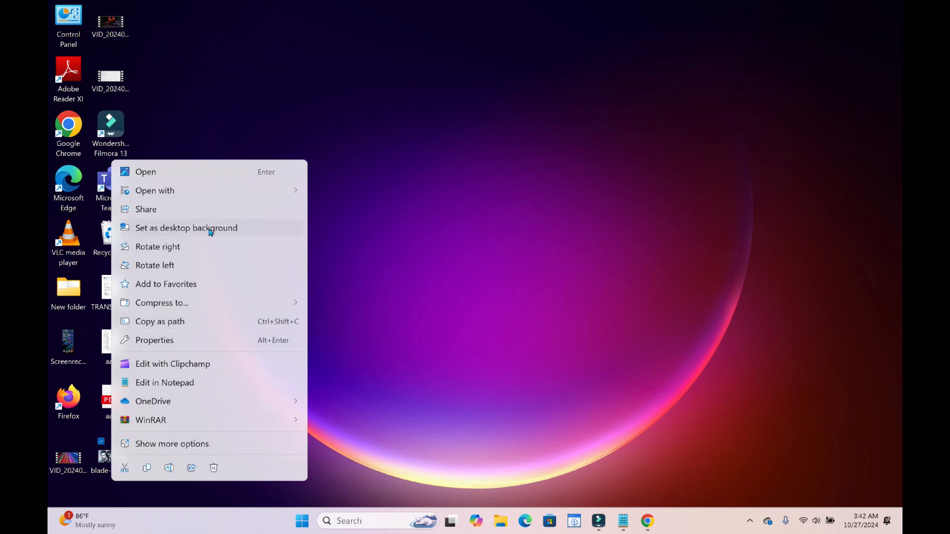
click(186, 227)
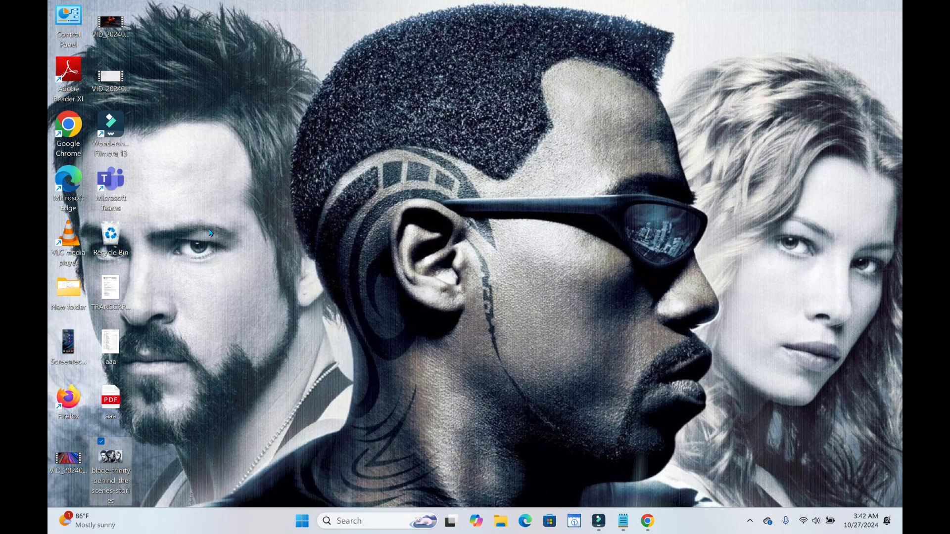
mouse_move(648, 254)
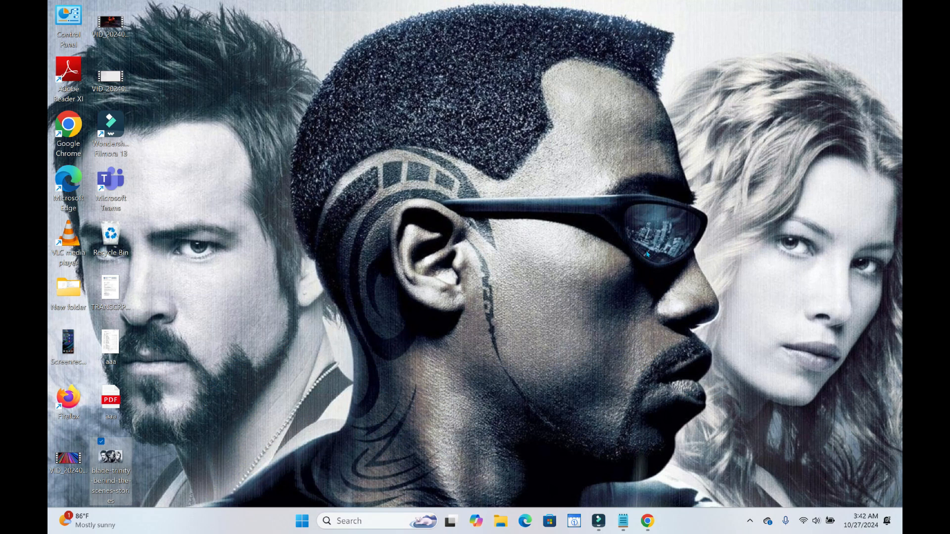
mouse_move(529, 342)
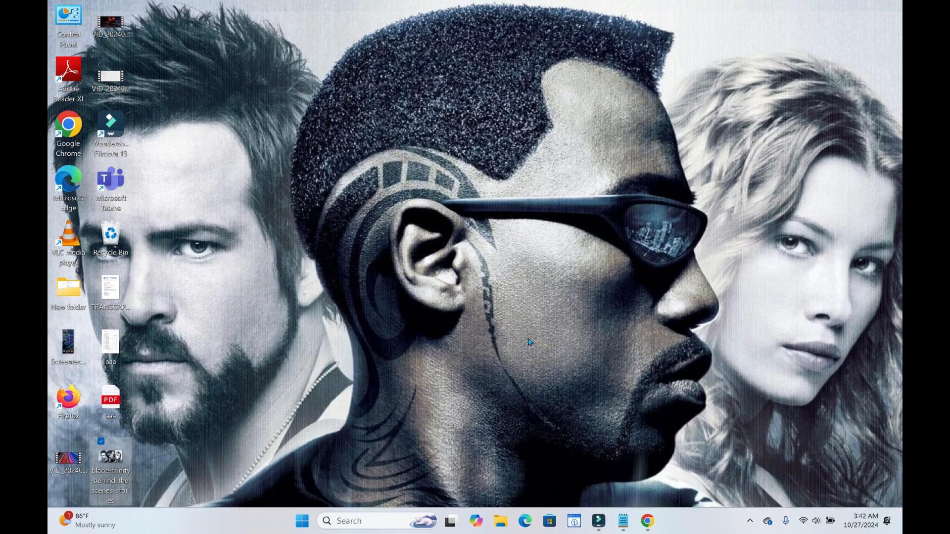
mouse_move(530, 340)
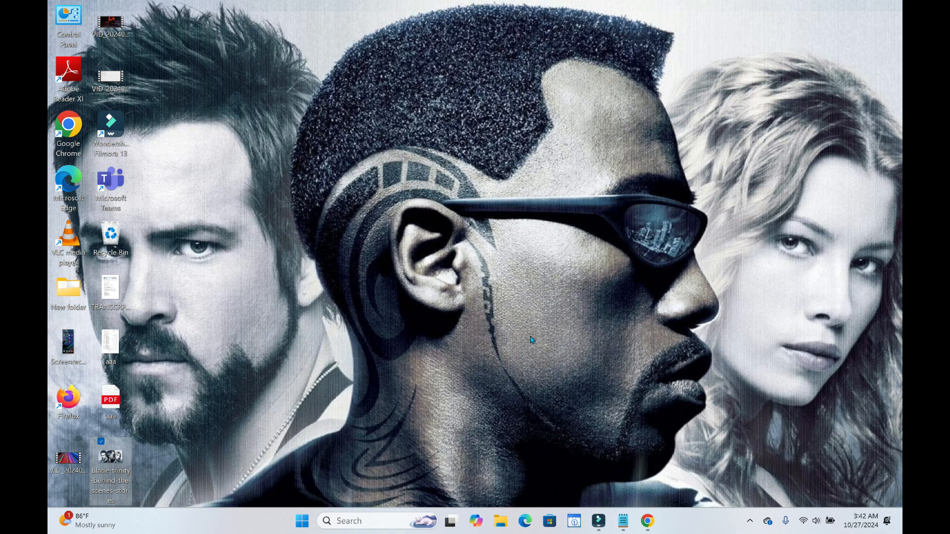